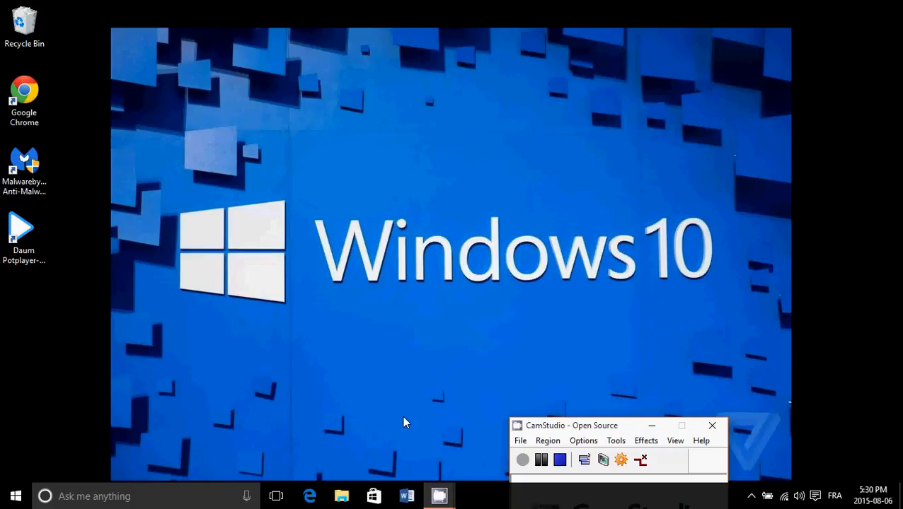
mouse_move(818, 498)
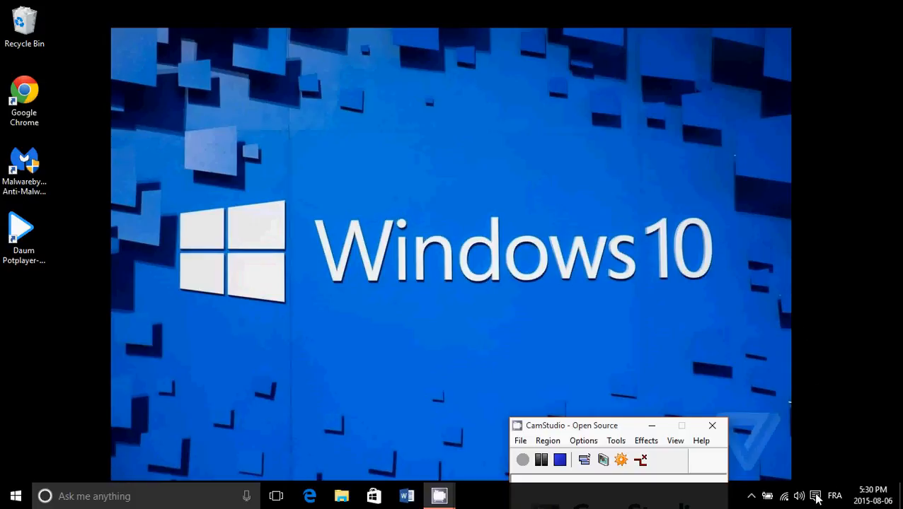
Reach the Activation page via Action Center, All settings and Update & security, showing Windows 10 Home activated.
left_click(816, 495)
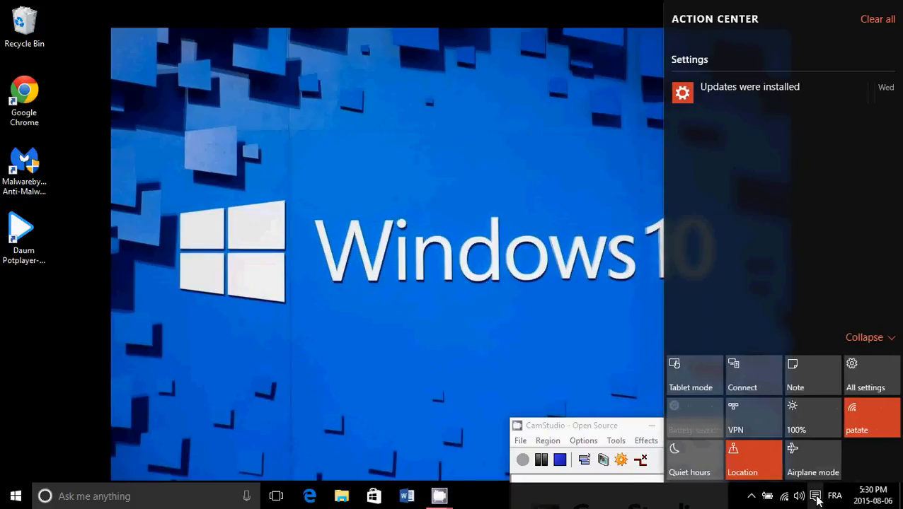
left_click(866, 375)
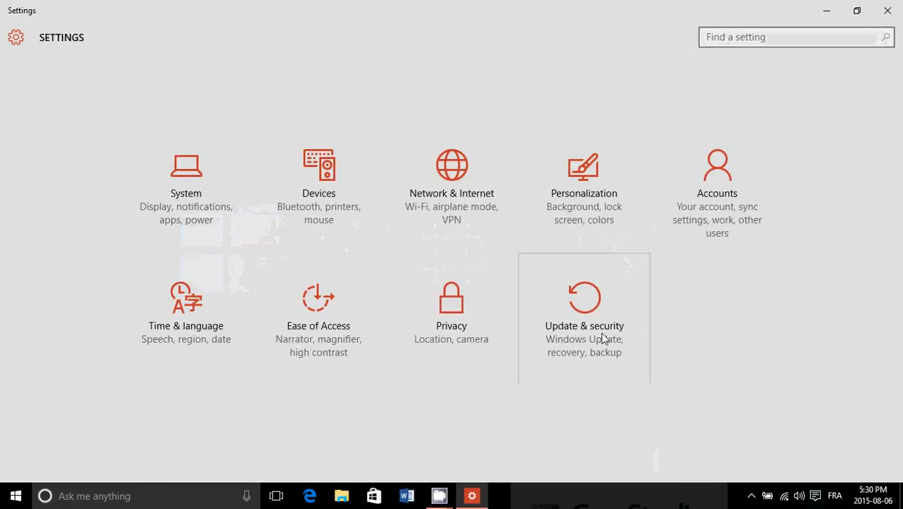
left_click(583, 318)
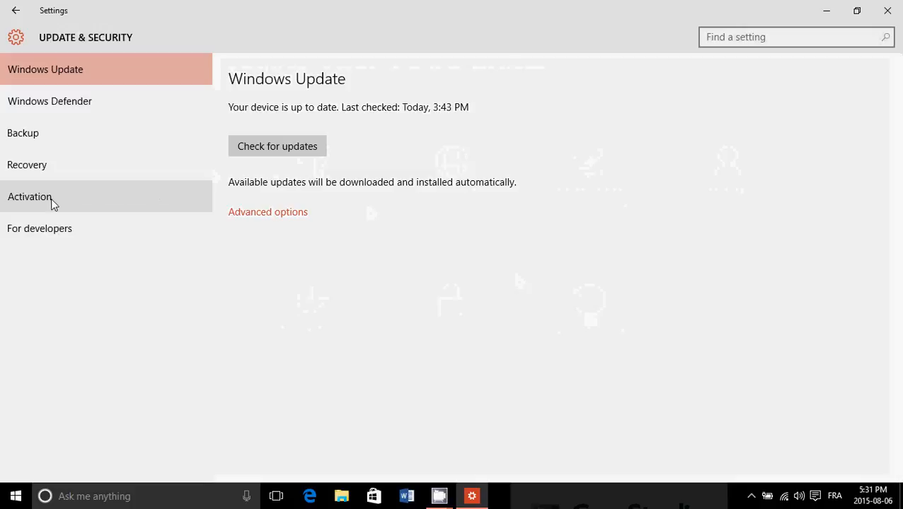
left_click(54, 197)
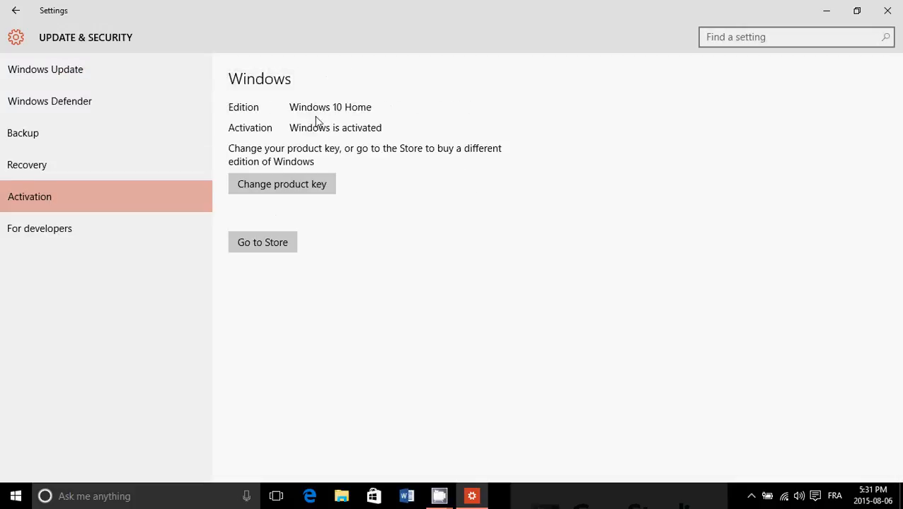
mouse_move(320, 110)
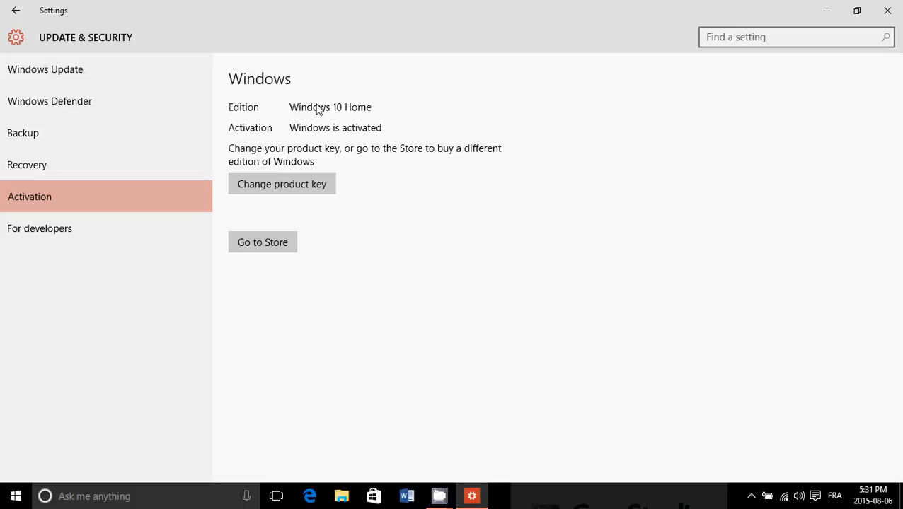
mouse_move(238, 232)
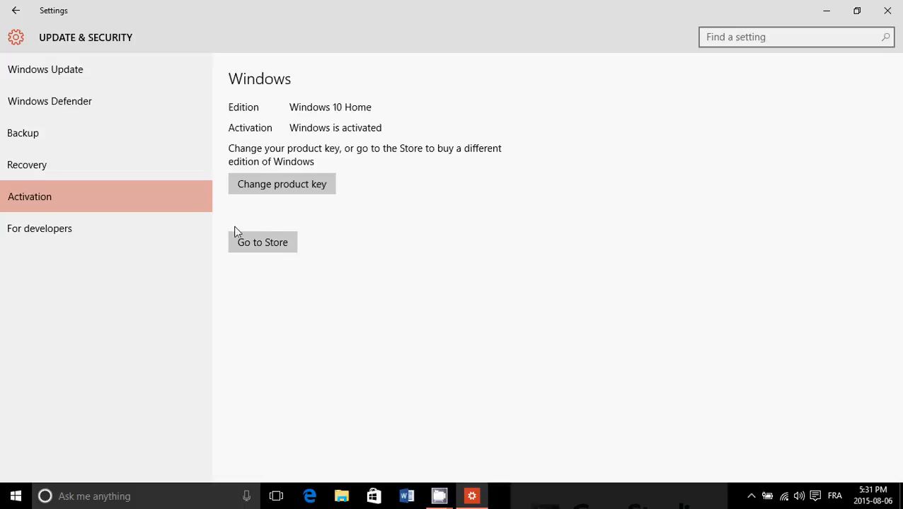
mouse_move(272, 252)
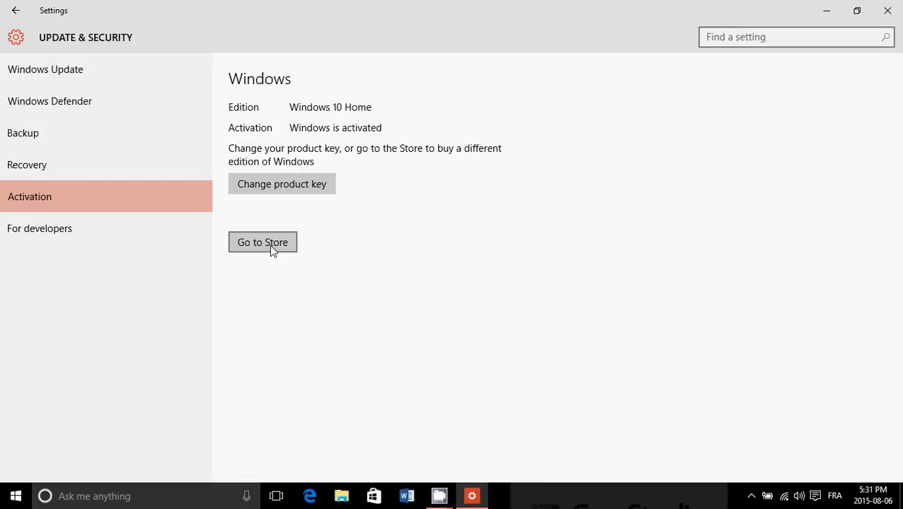
Use Go to Store on the Activation page to load the $99.99 Windows 10 Pro upgrade offer.
left_click(263, 242)
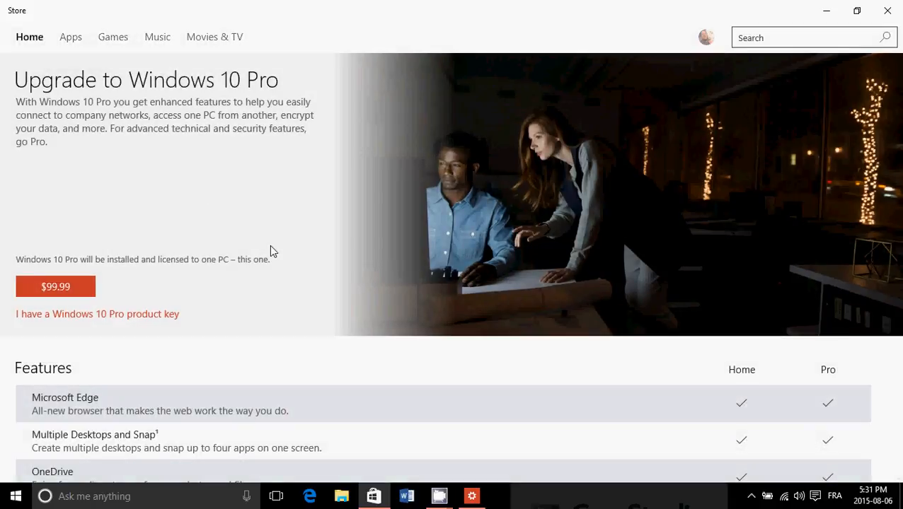
mouse_move(57, 286)
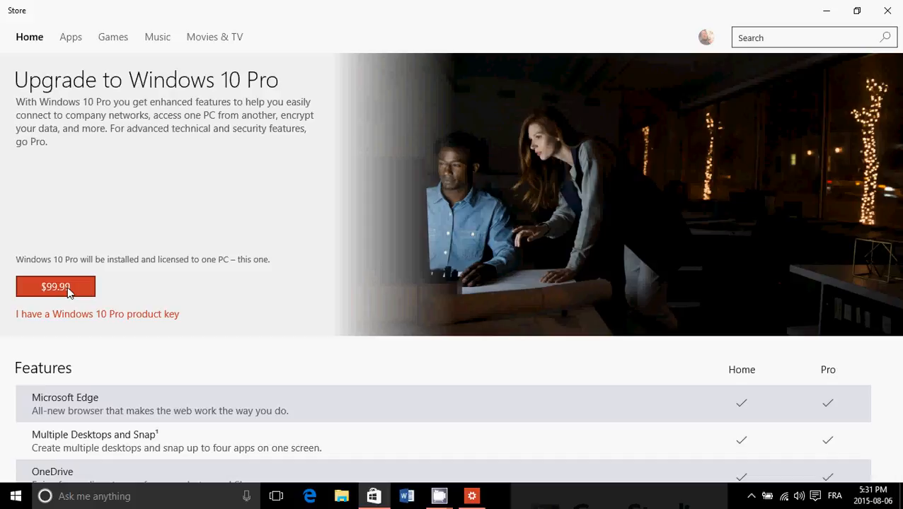
mouse_move(301, 324)
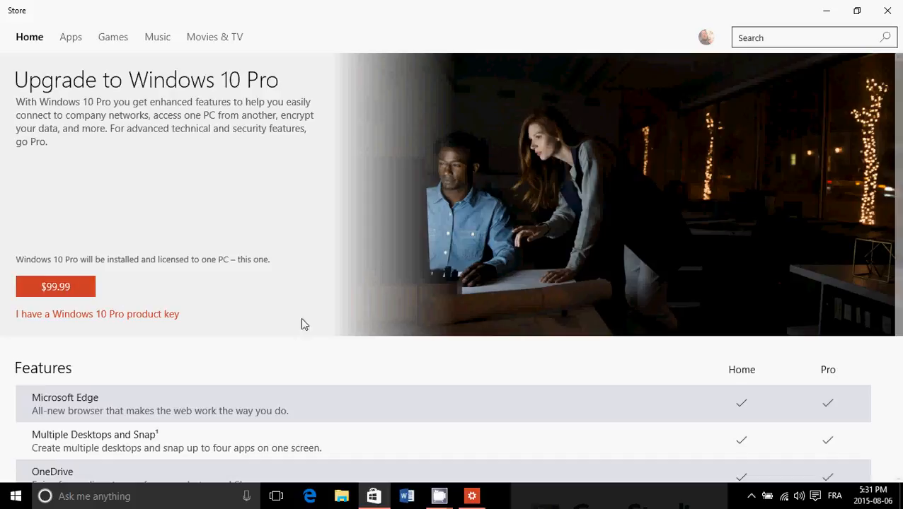
scroll("down", 3)
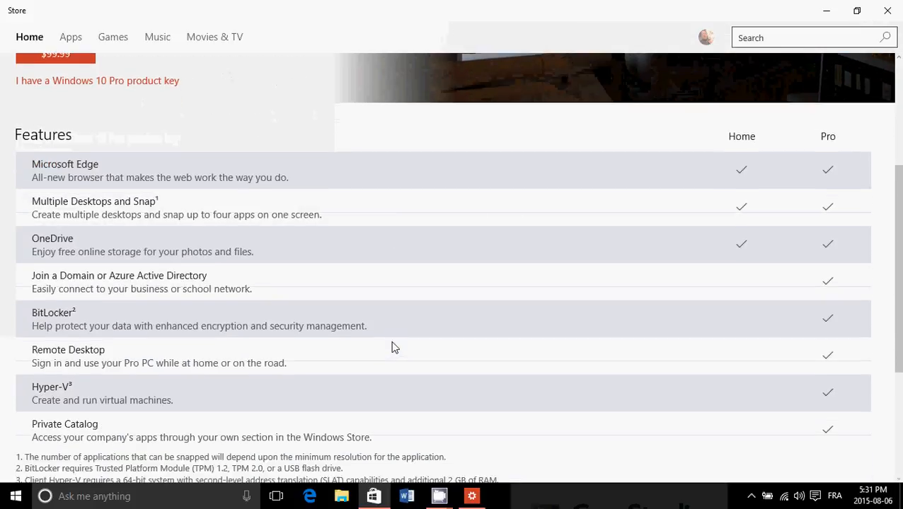
scroll("down", 3)
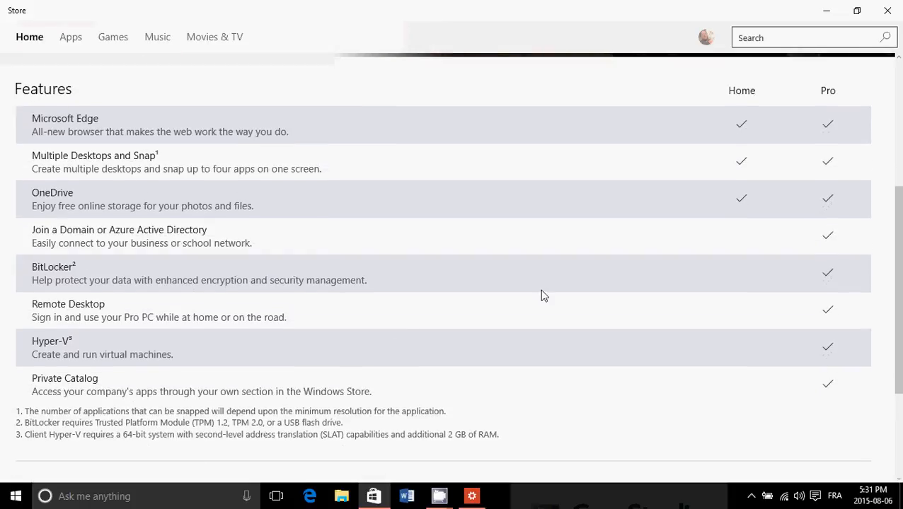
mouse_move(71, 243)
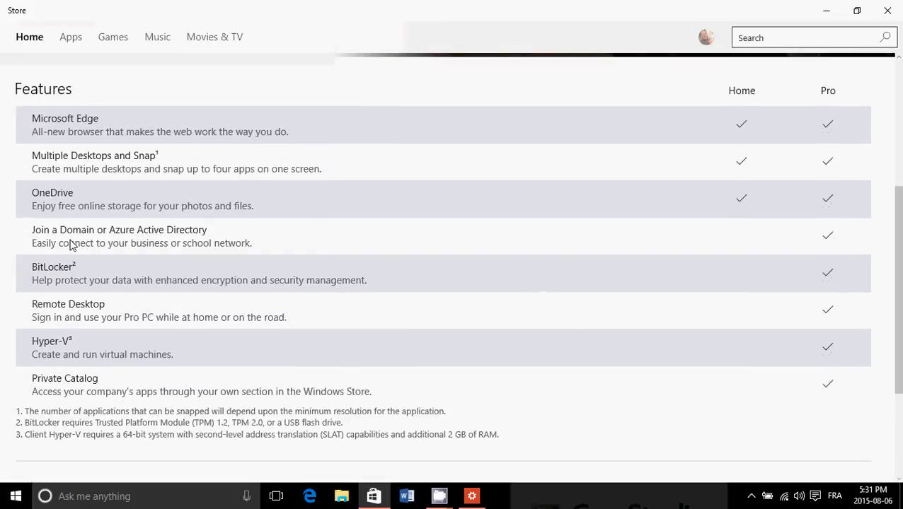
mouse_move(169, 248)
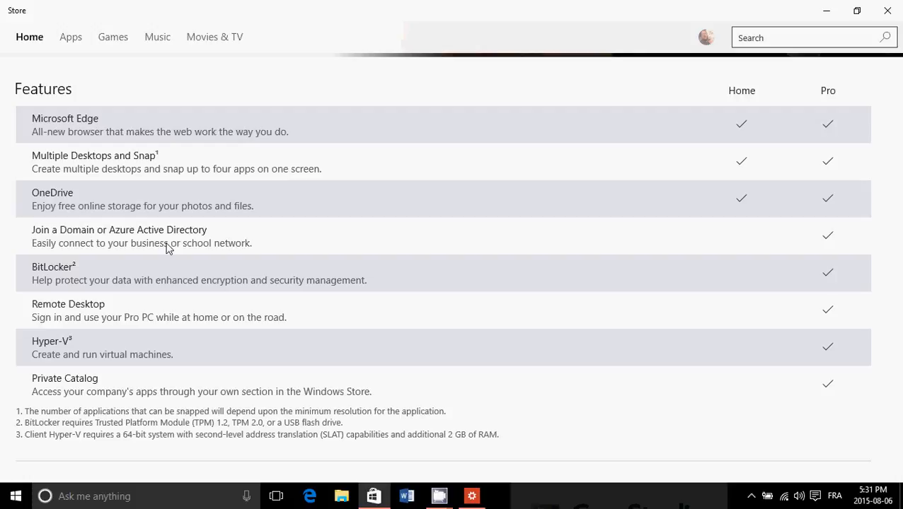
mouse_move(119, 281)
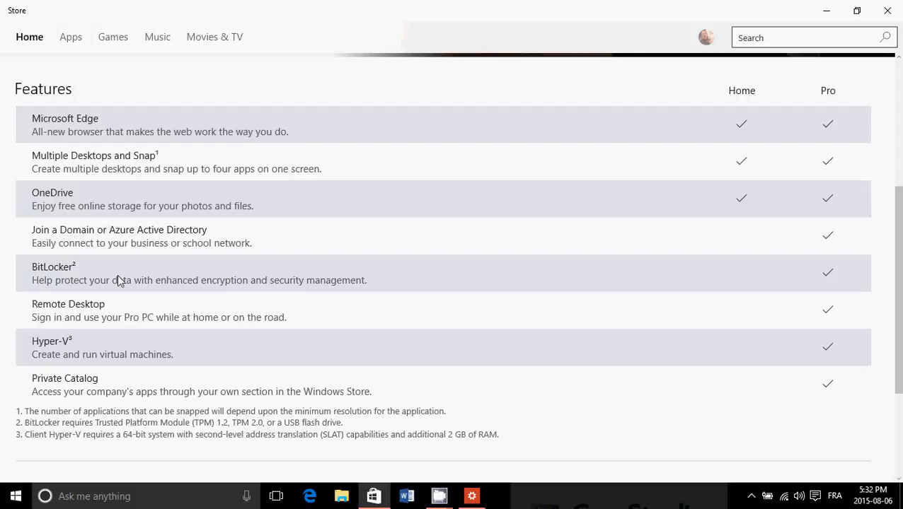
mouse_move(125, 278)
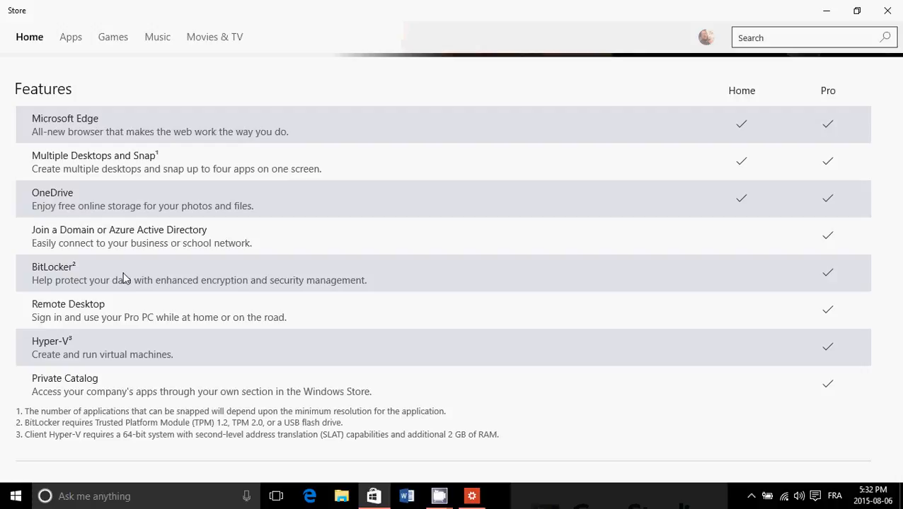
mouse_move(106, 320)
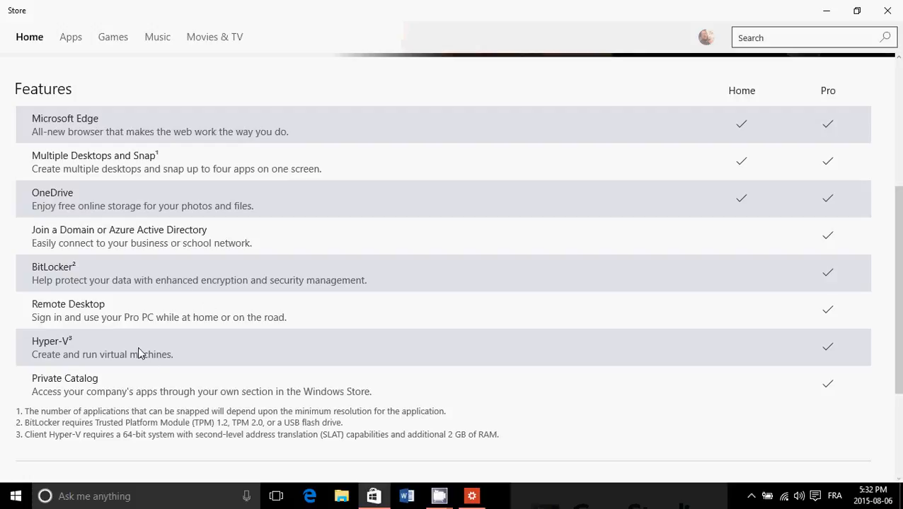
mouse_move(243, 358)
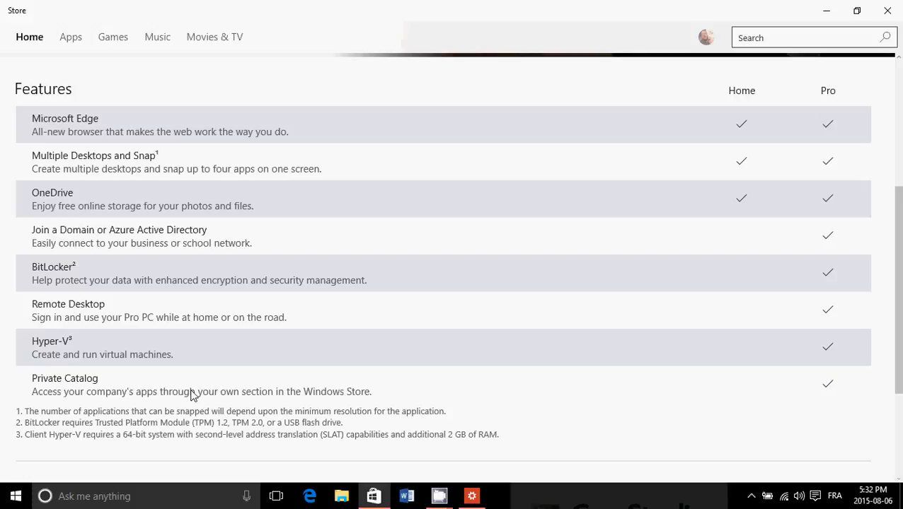
mouse_move(218, 396)
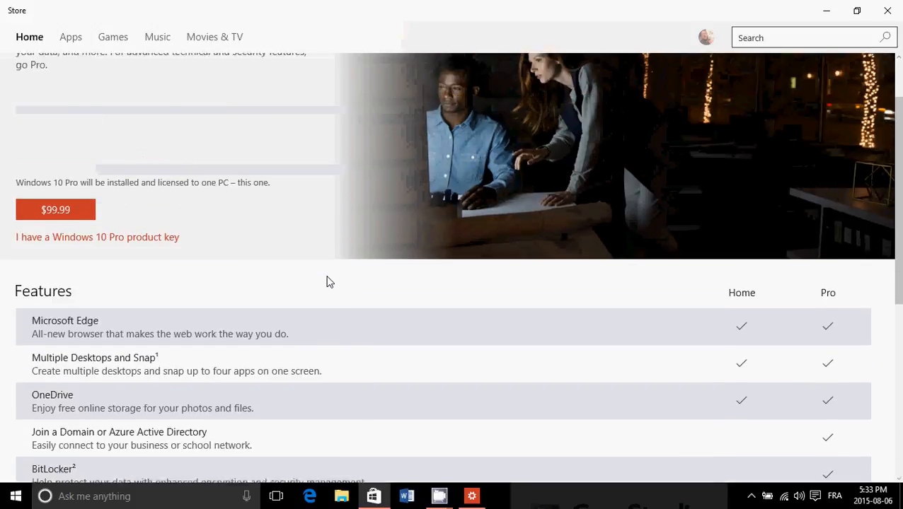
scroll("up", 3)
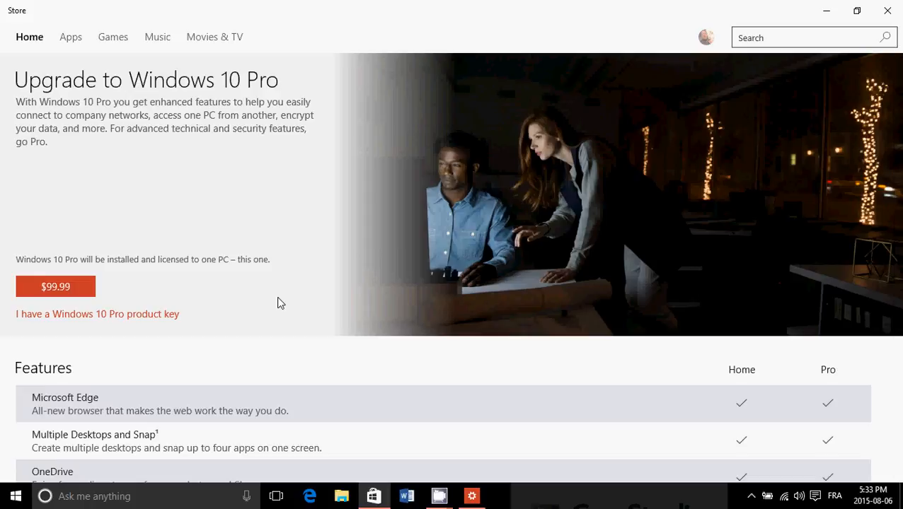
scroll("down", 3)
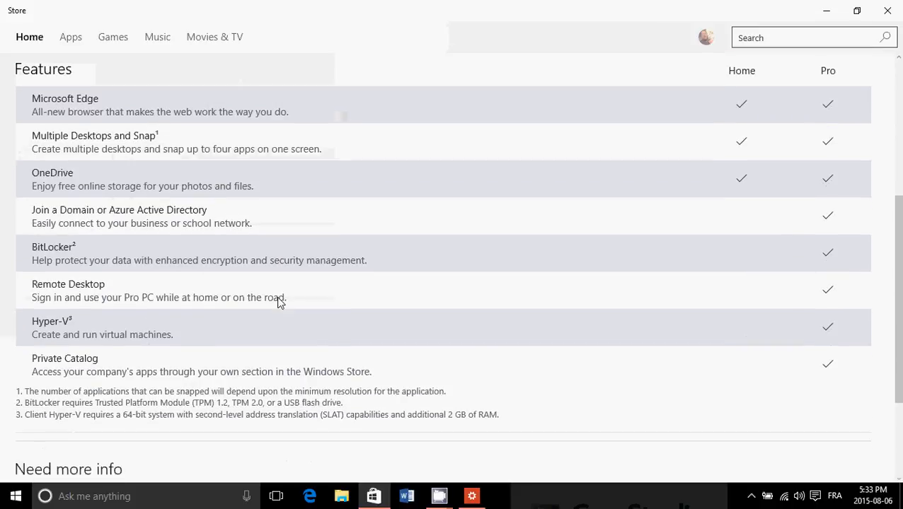
mouse_move(356, 246)
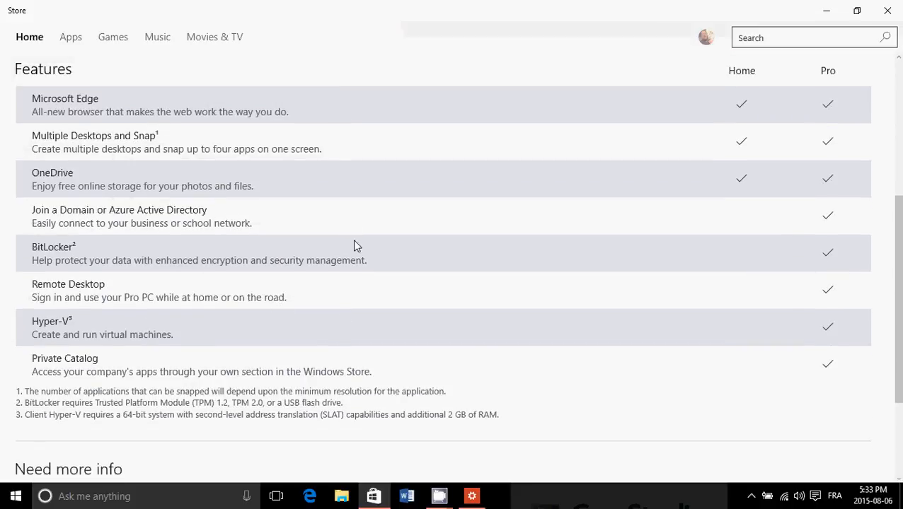
mouse_move(81, 269)
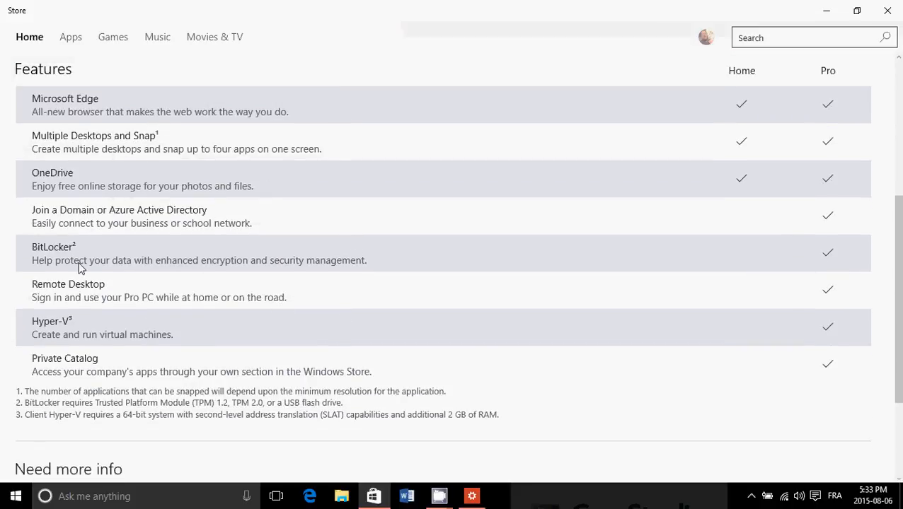
mouse_move(210, 266)
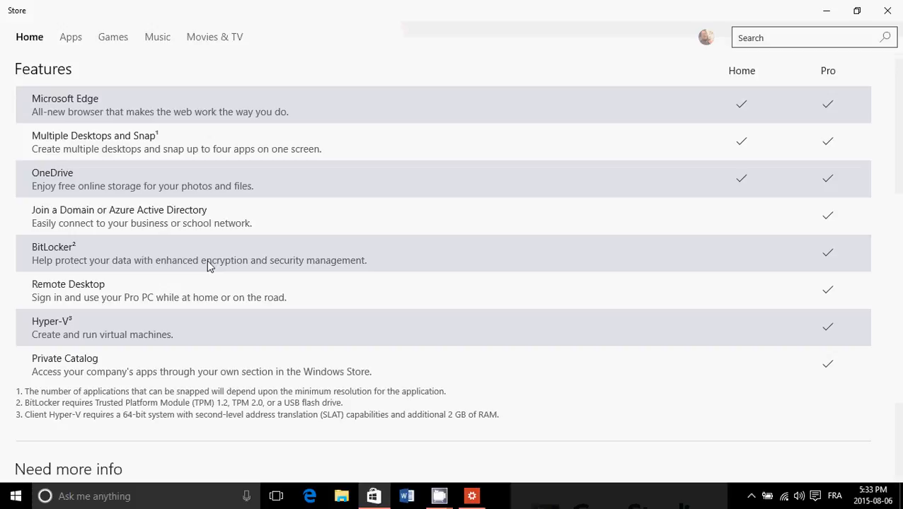
mouse_move(198, 266)
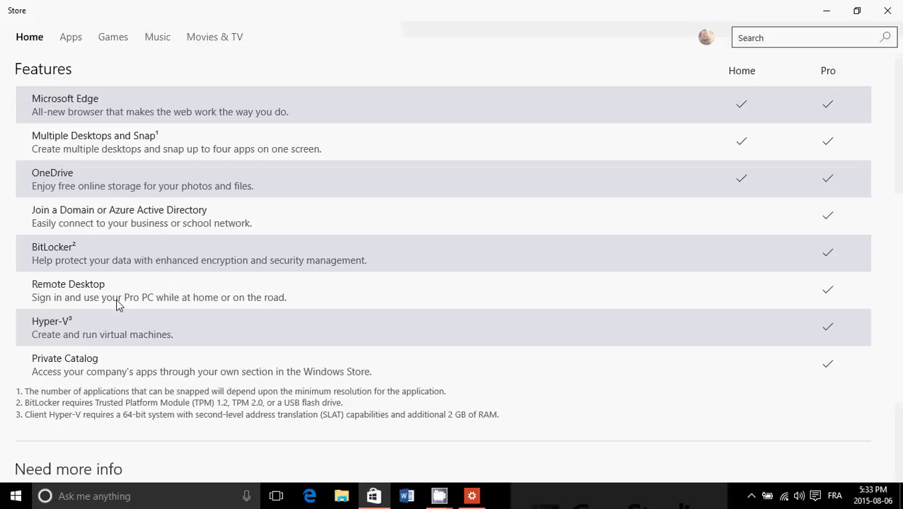
mouse_move(161, 295)
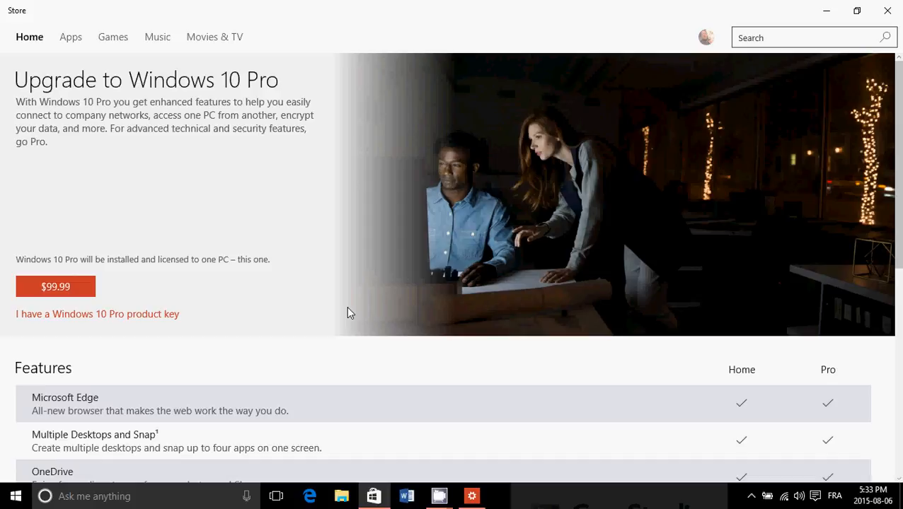
mouse_move(505, 423)
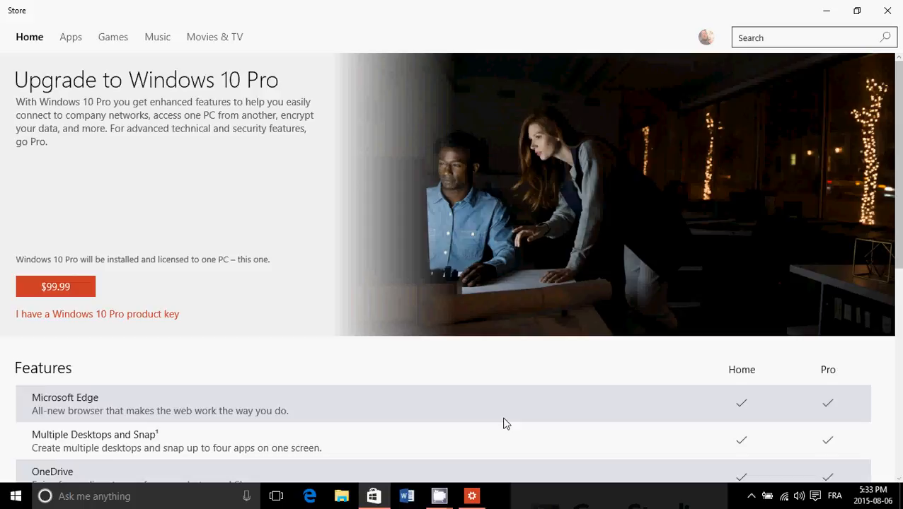
mouse_move(832, 78)
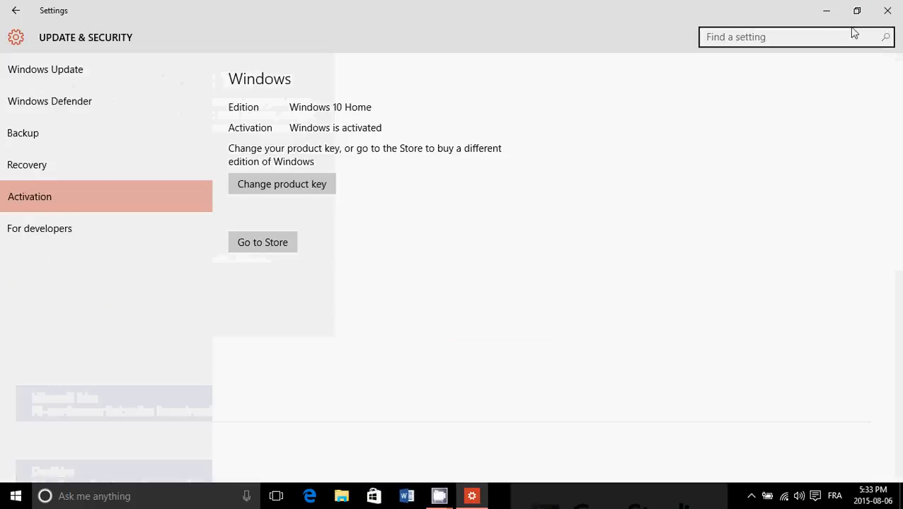
mouse_move(885, 114)
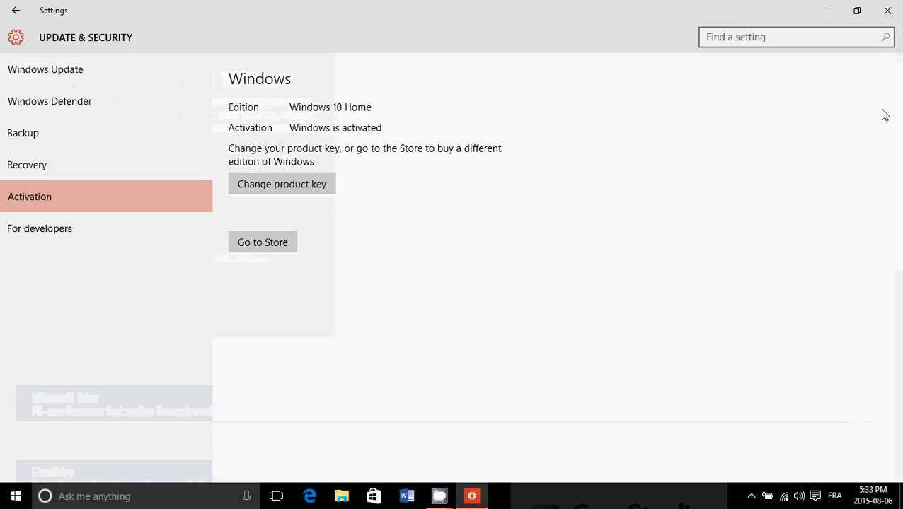
Navigate back through Update & security to Activation and relaunch the Store from Go to Store.
left_click(815, 496)
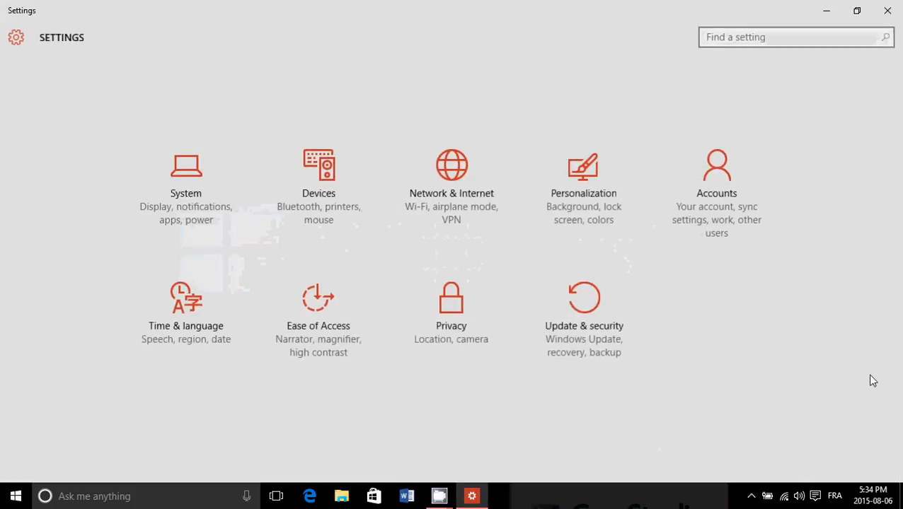
left_click(583, 311)
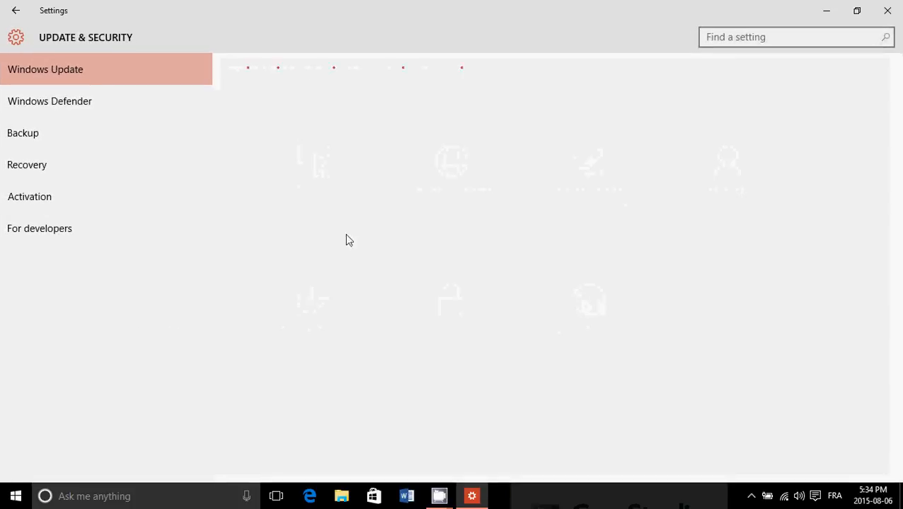
left_click(30, 197)
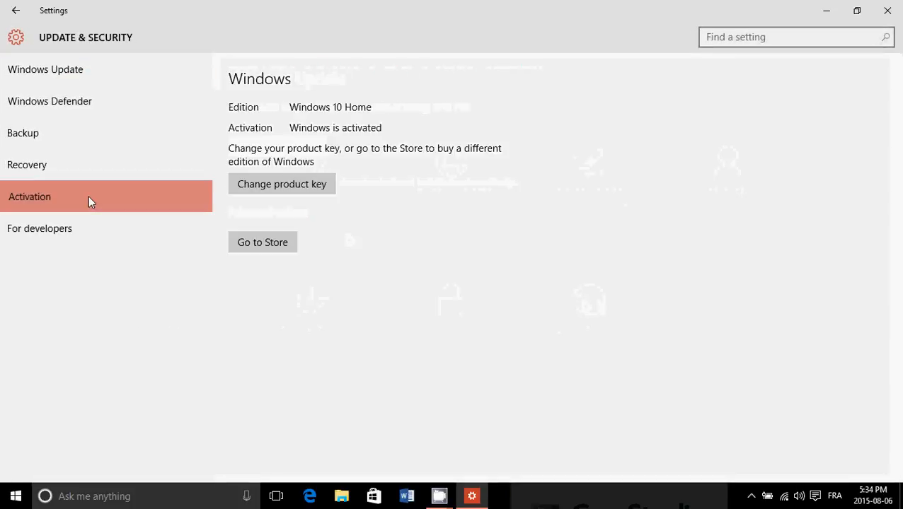
left_click(263, 242)
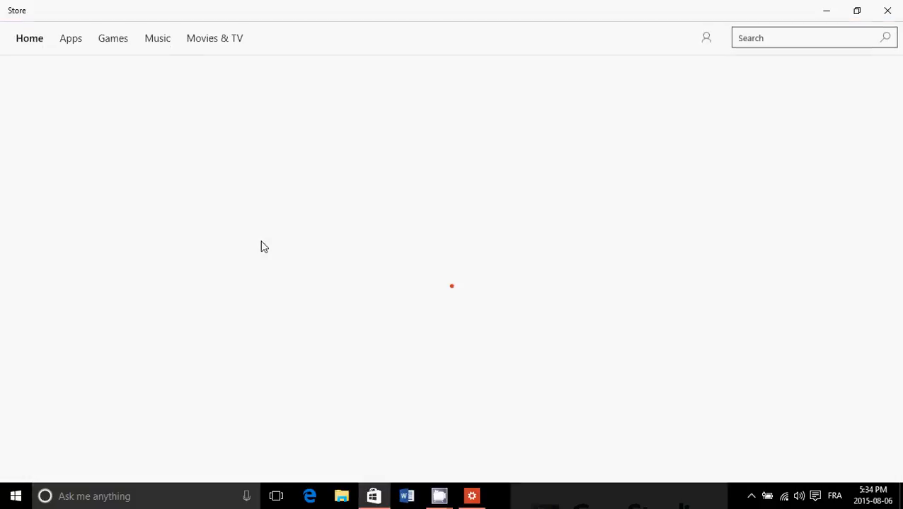